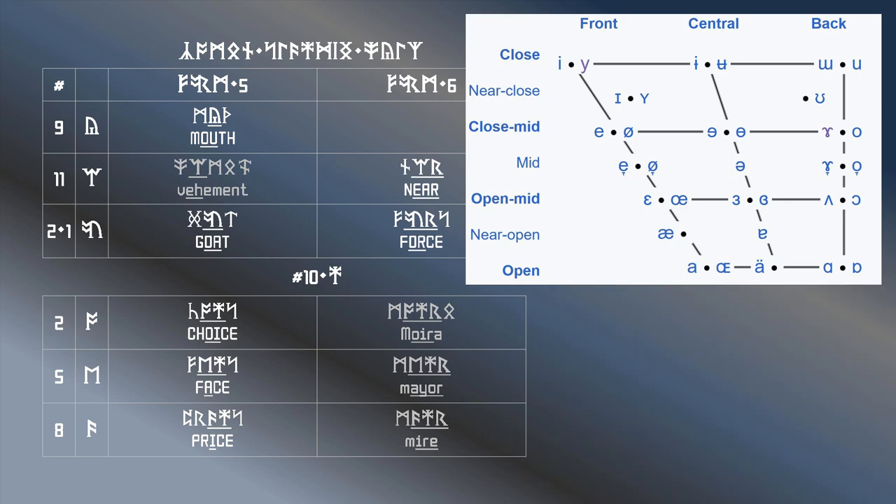
Step: Advance the slide so the schwa COMMA card replaces the IPA chart and the flour entry appears
click(857, 203)
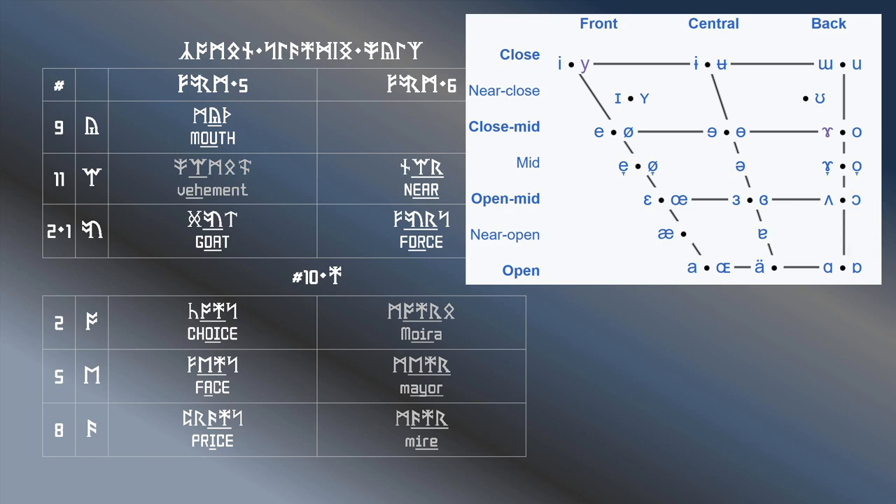
click(857, 131)
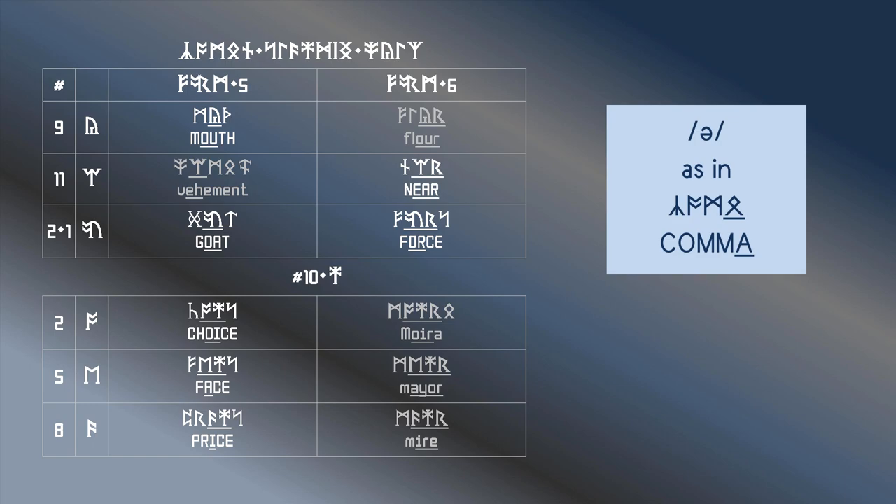
Step: Advance to the full short/long vowel form table and highlight the KIT row's Form 3 entry
drag(421, 95, 422, 465)
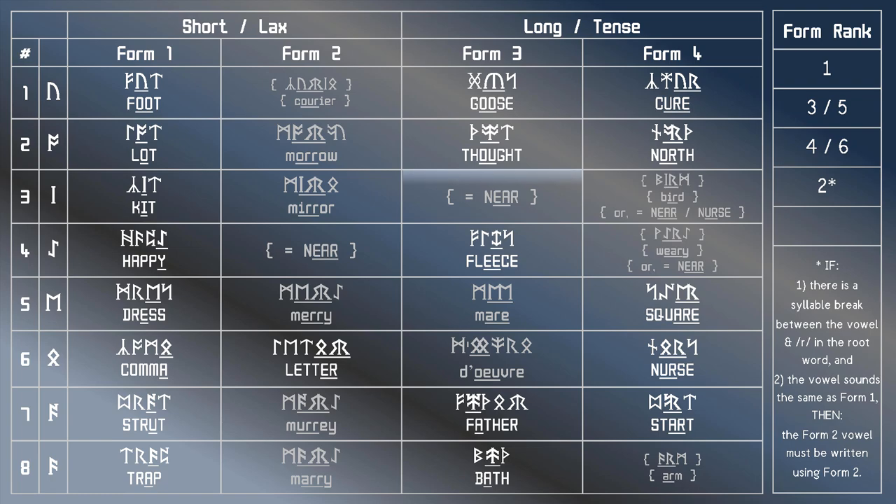
click(491, 196)
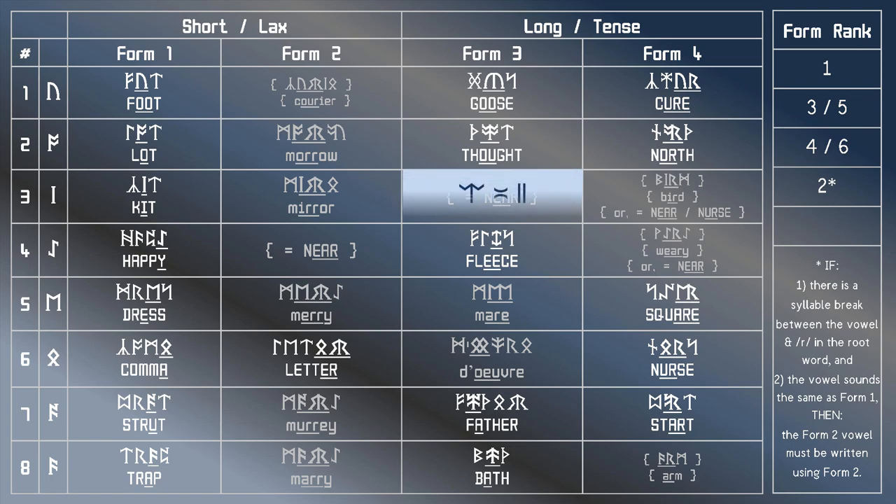